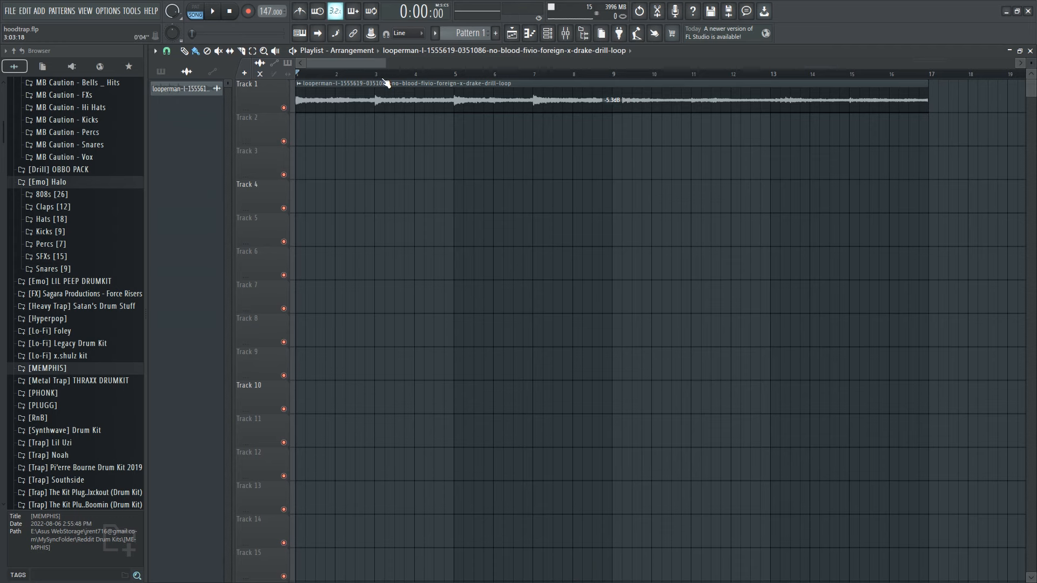
Place the Looperman drill melody loop across Track 1 of the playlist
click(212, 11)
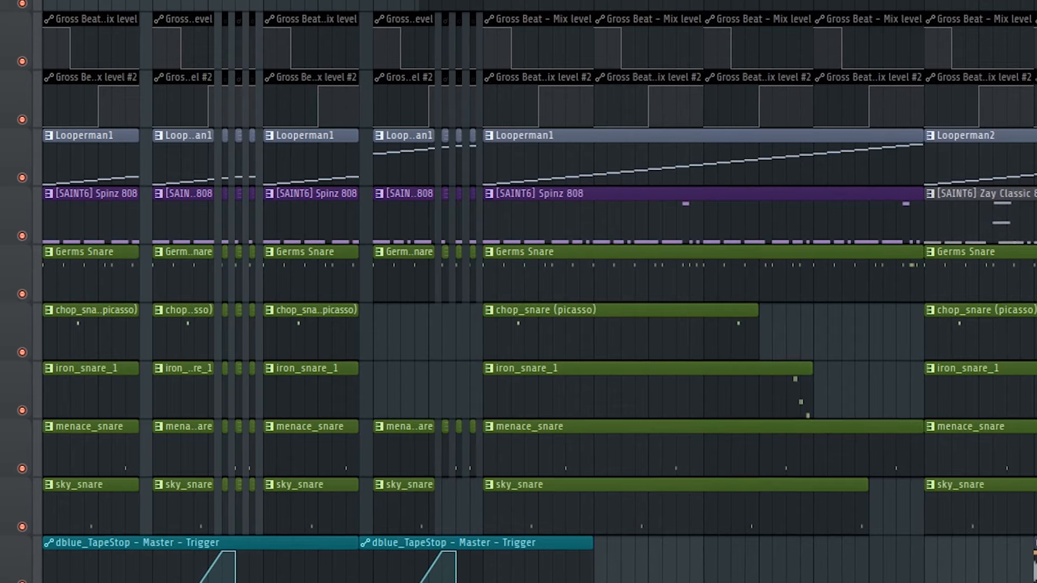
Scroll the playlist to review the Gross Beat automation, 808s, snare layers and TapeStop triggers
scroll(up, 3)
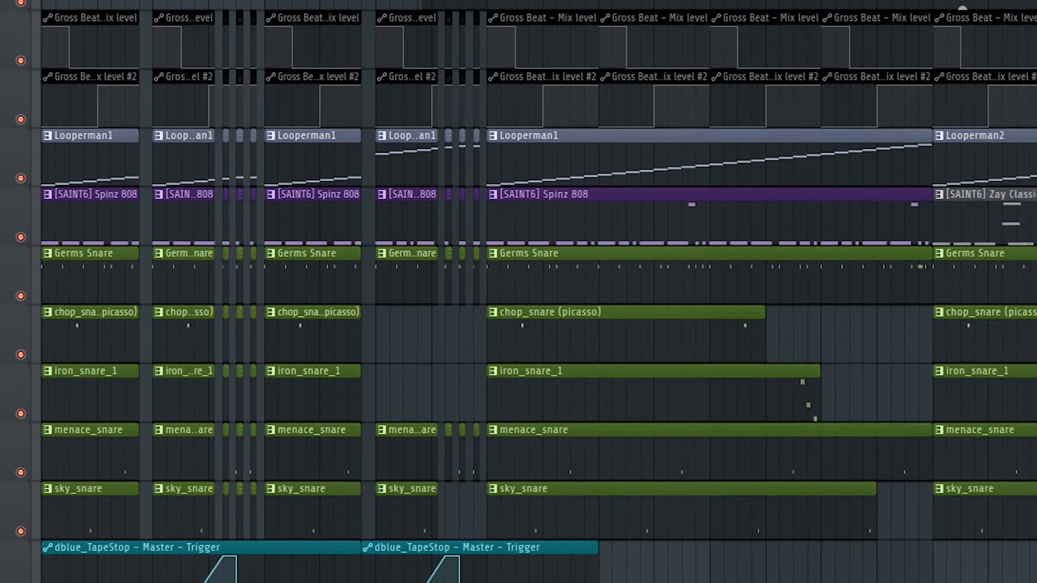